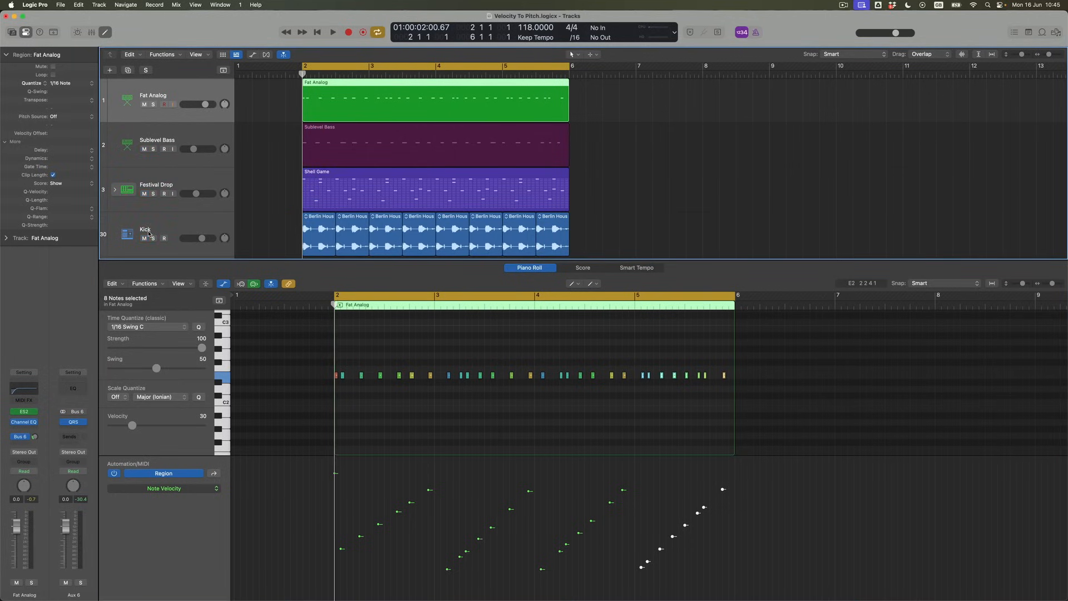
- Play the arrangement to hear the Fat Analog part's velocity ramps with the other tracks
click(333, 32)
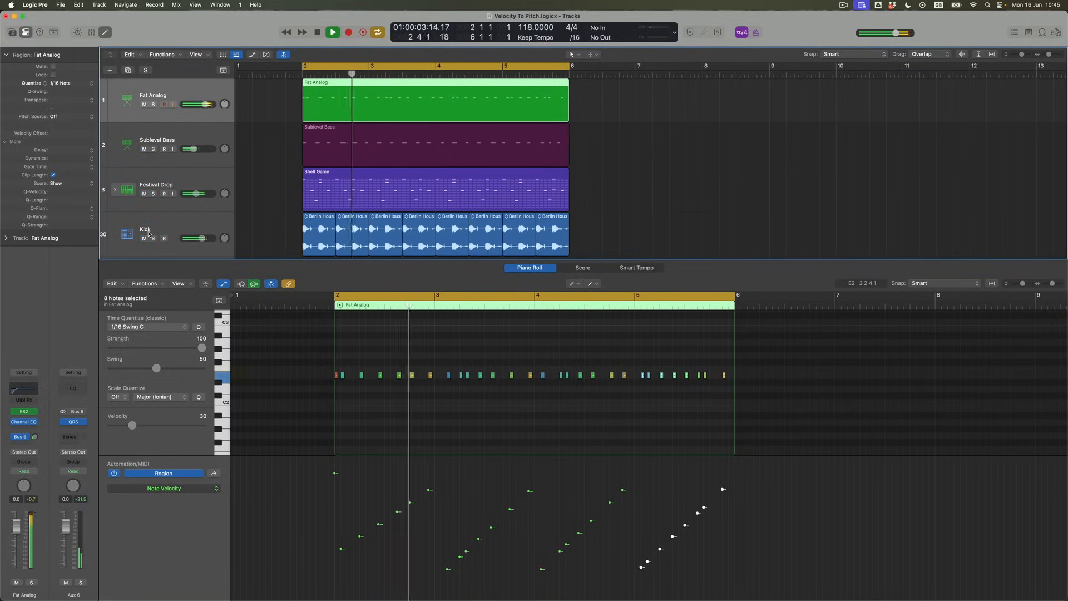